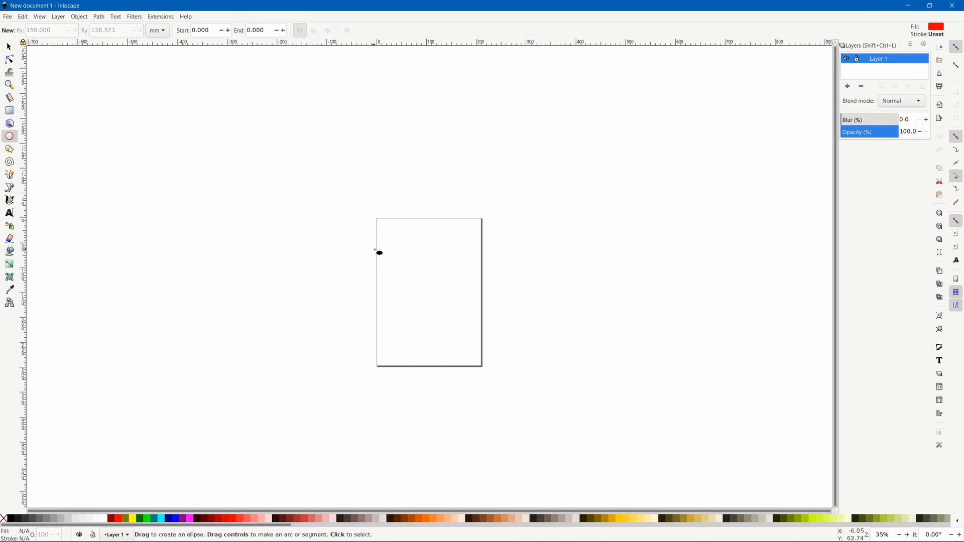
# Step: Draw a red-filled circle on the left half of the blank page
pyautogui.moveTo(404, 267); pyautogui.dragTo(429, 294)
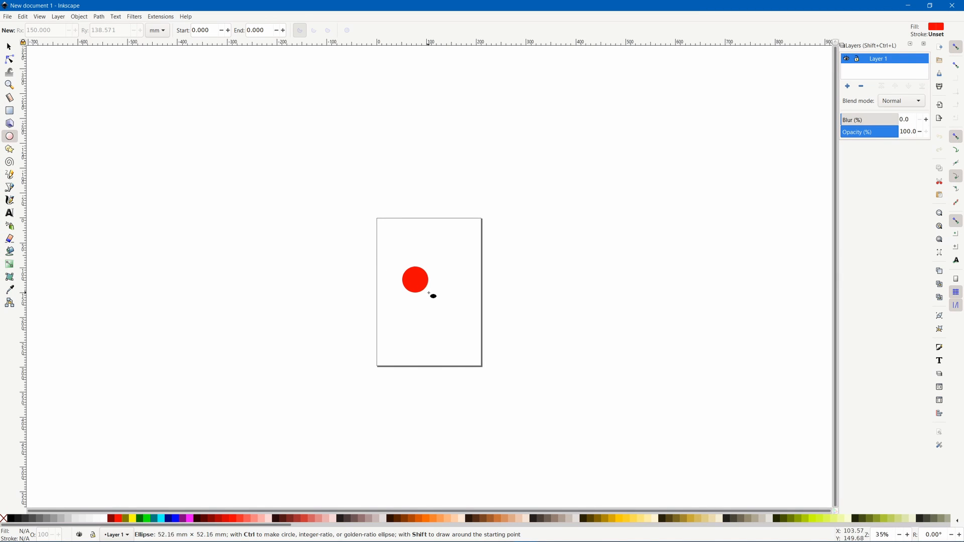
pyautogui.moveTo(415, 280); pyautogui.dragTo(437, 281)
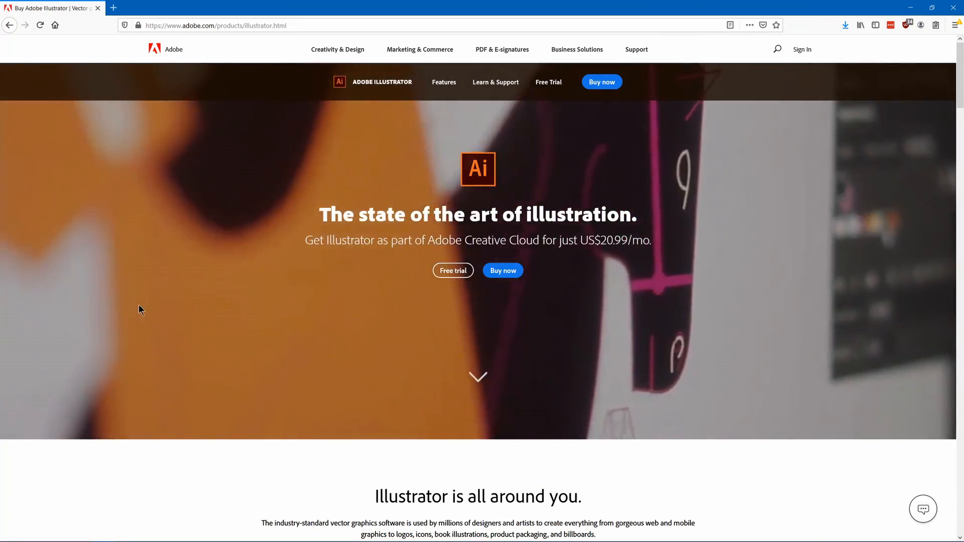
pyautogui.scroll(-3)
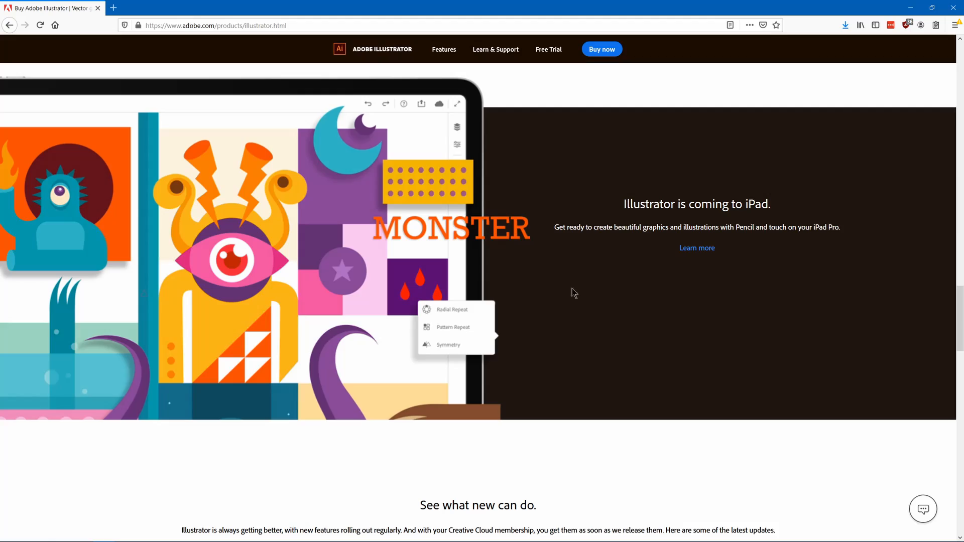
pyautogui.scroll(-3)
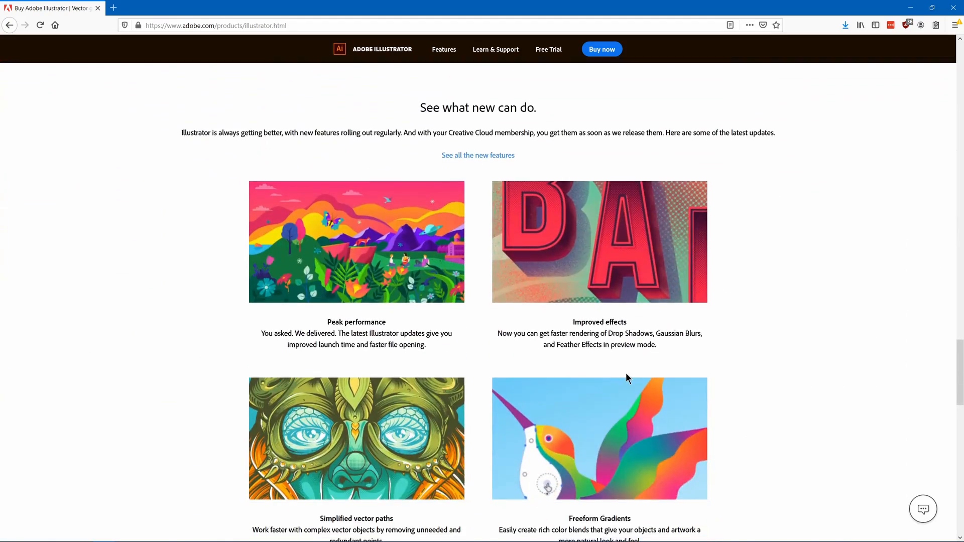
pyautogui.scroll(-3)
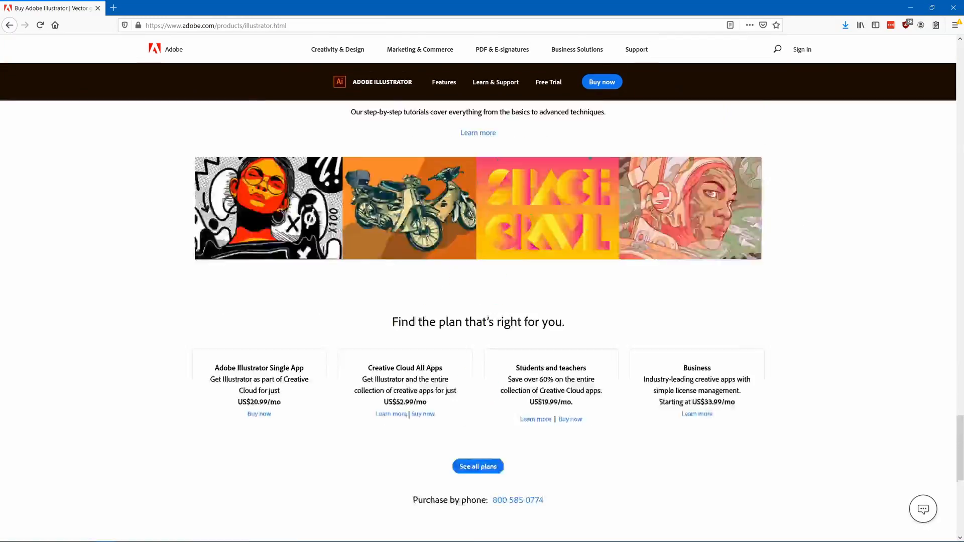
pyautogui.click(443, 81)
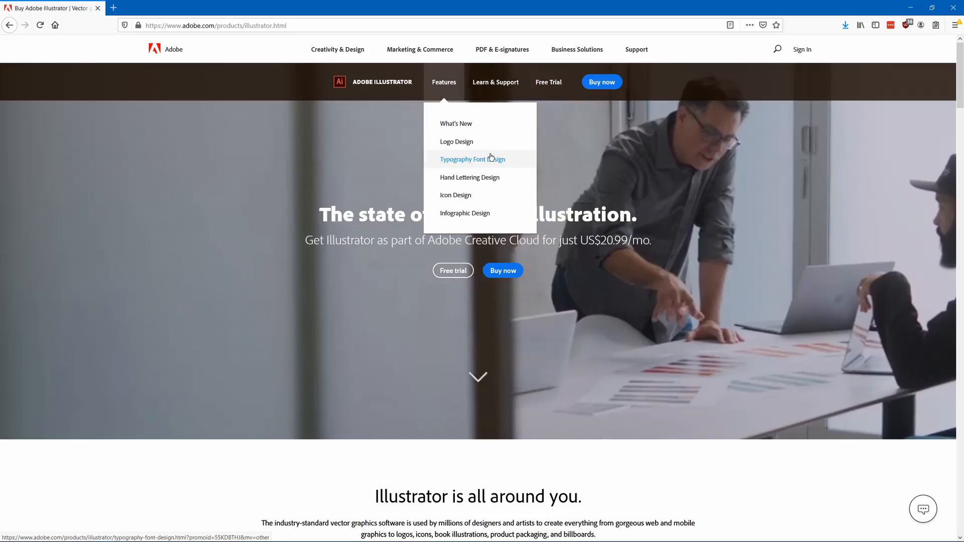
pyautogui.click(456, 142)
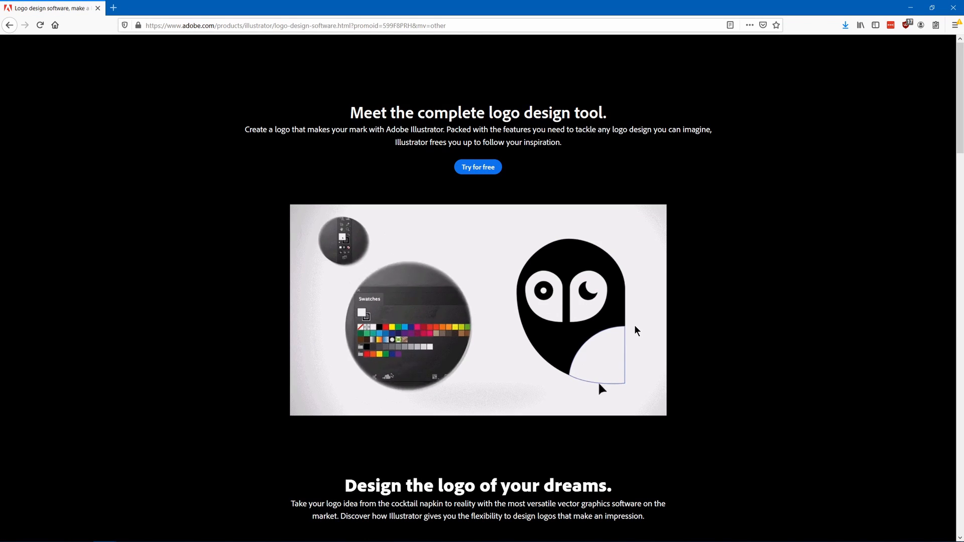
pyautogui.scroll(-3)
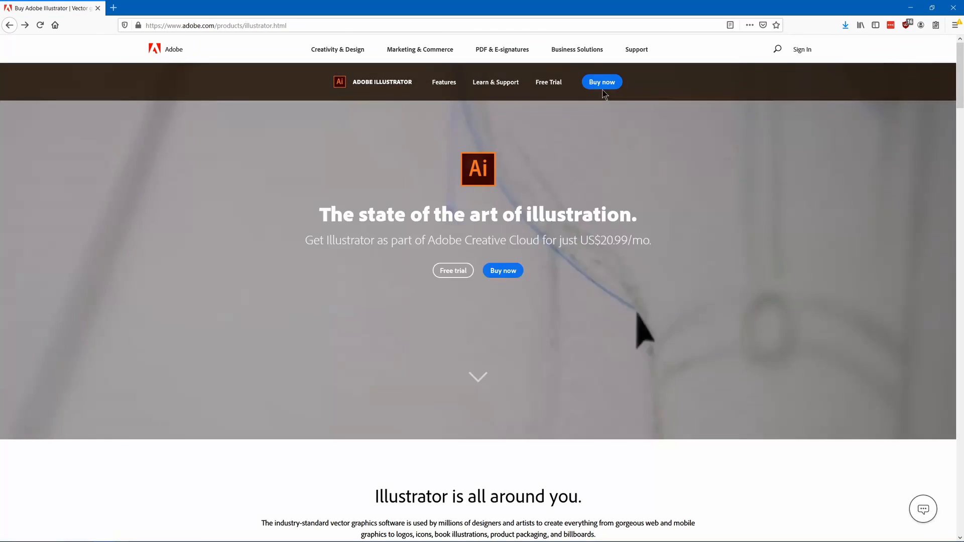
pyautogui.click(601, 82)
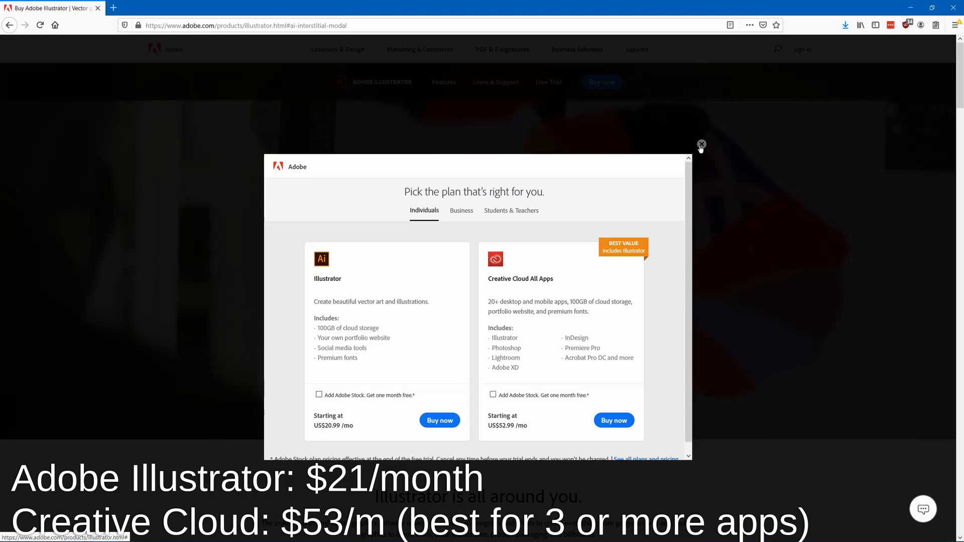
pyautogui.click(512, 210)
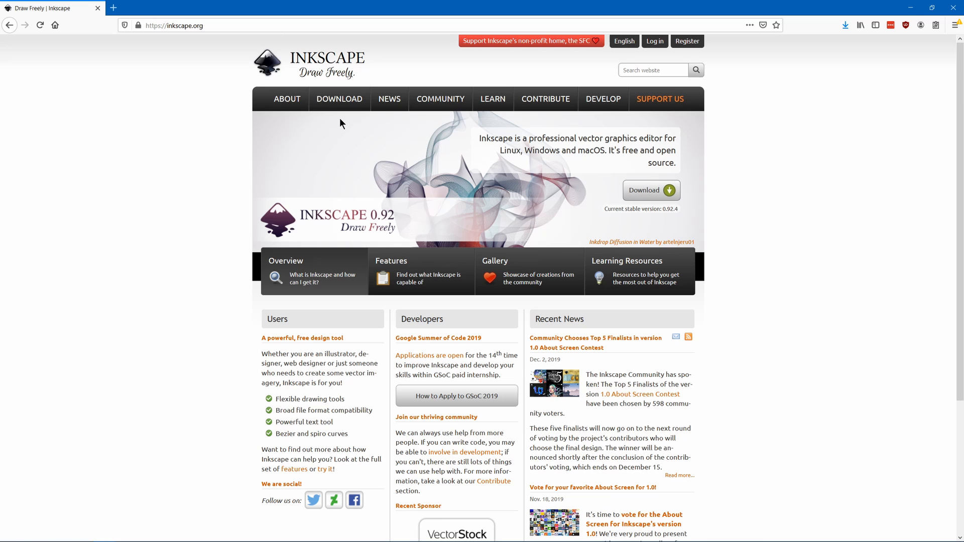
# Step: Reach the Inkscape 0.92.4 current-version release notes from the Download menu and scroll through them
pyautogui.click(338, 99)
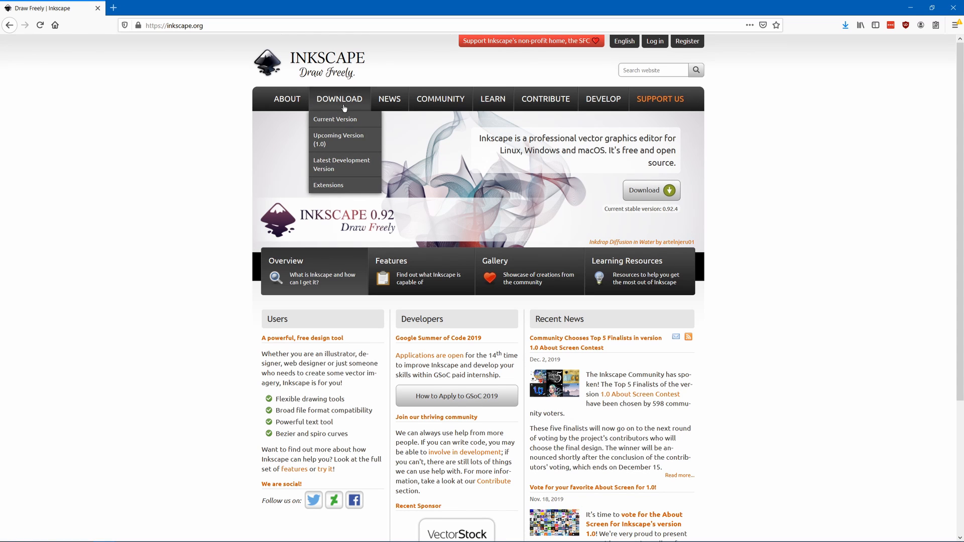
pyautogui.click(334, 119)
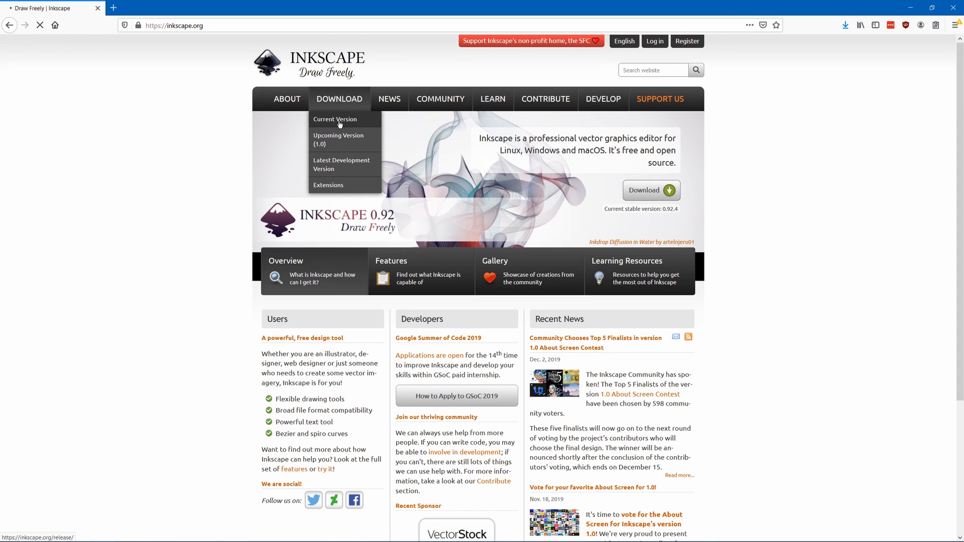
pyautogui.click(335, 119)
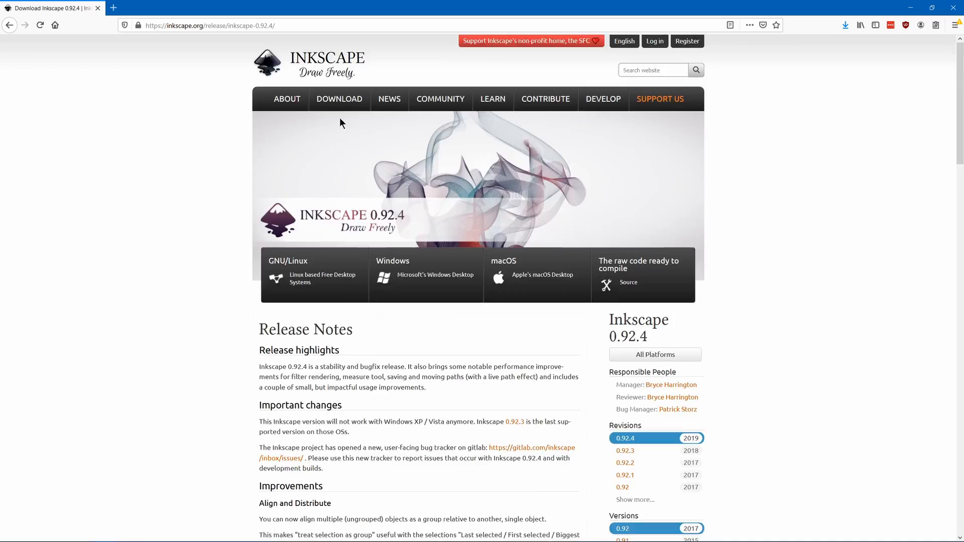
pyautogui.scroll(-3)
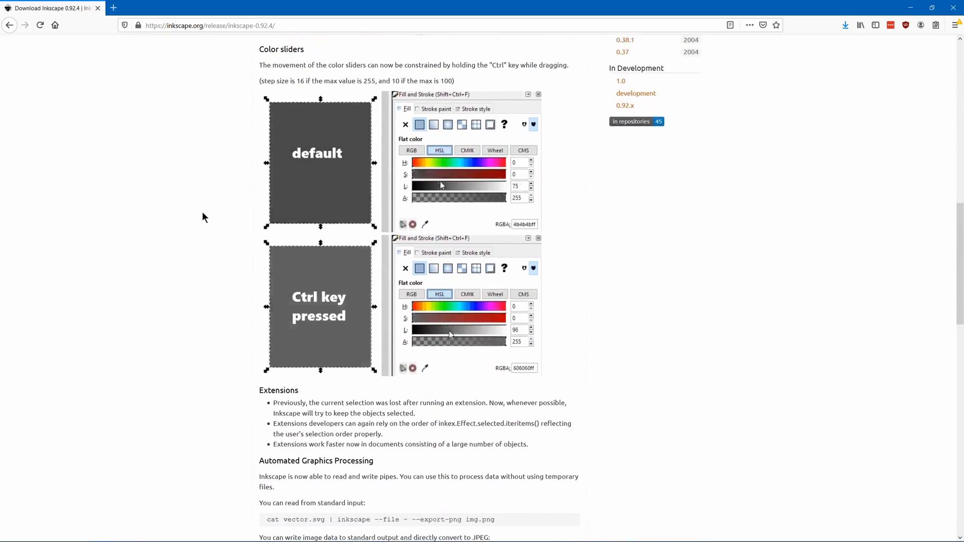
pyautogui.scroll(-3)
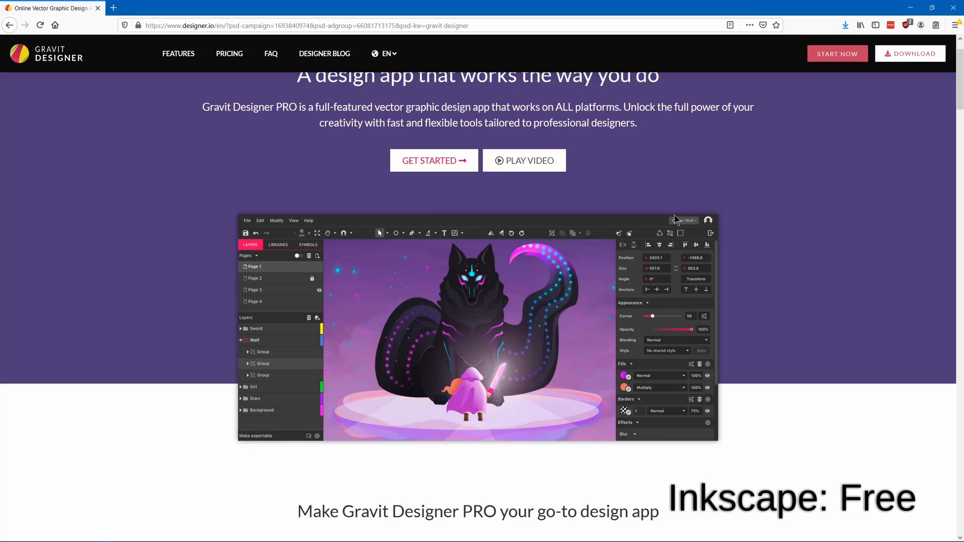
# Step: Scroll through Gravit Designer's homepage features, then move on to the Affinity Designer page
pyautogui.scroll(-3)
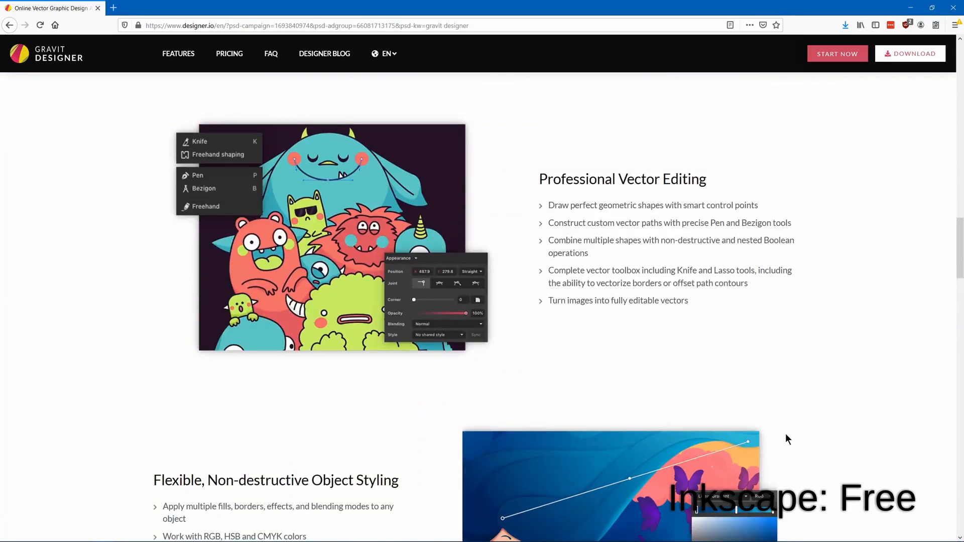
pyautogui.scroll(-3)
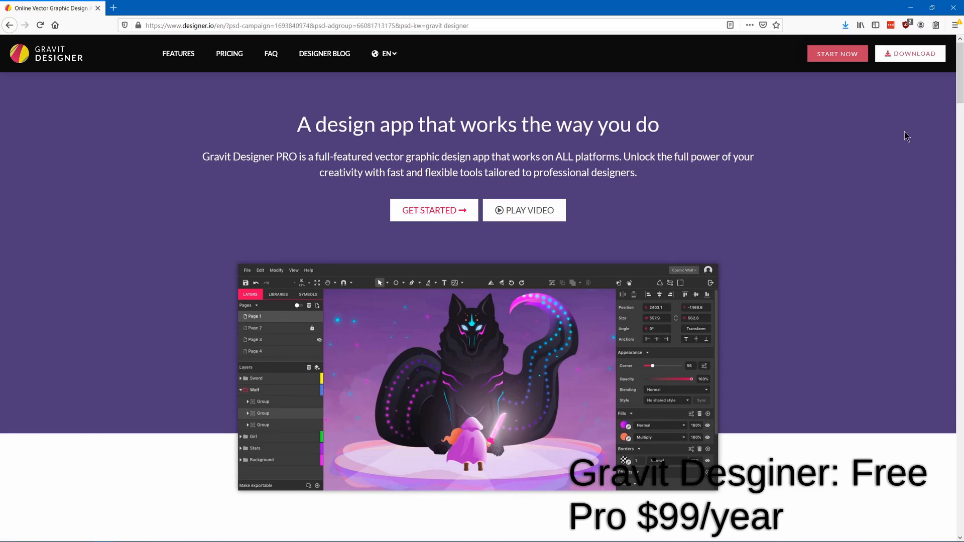
pyautogui.click(910, 53)
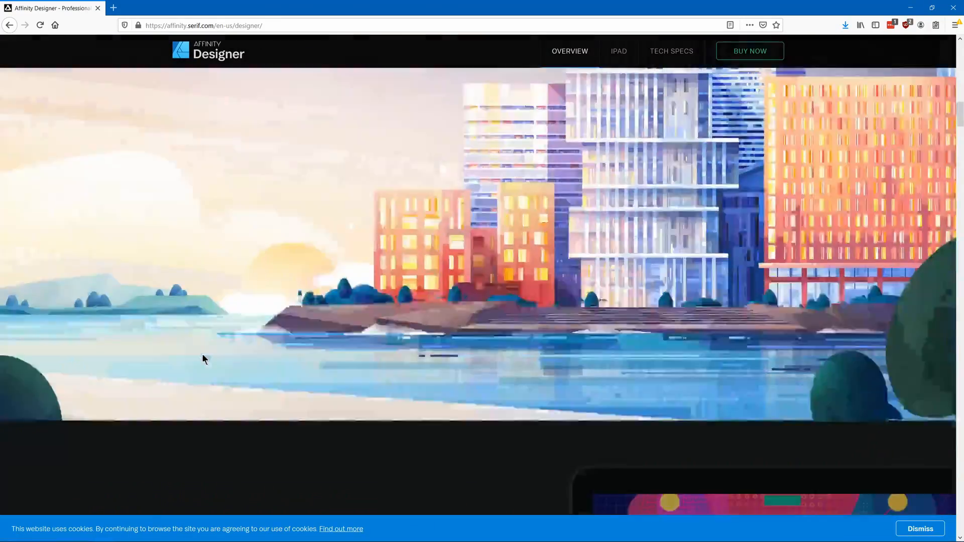
# Step: Scroll the Affinity Designer page and bring up its feature screenshot gallery
pyautogui.scroll(-3)
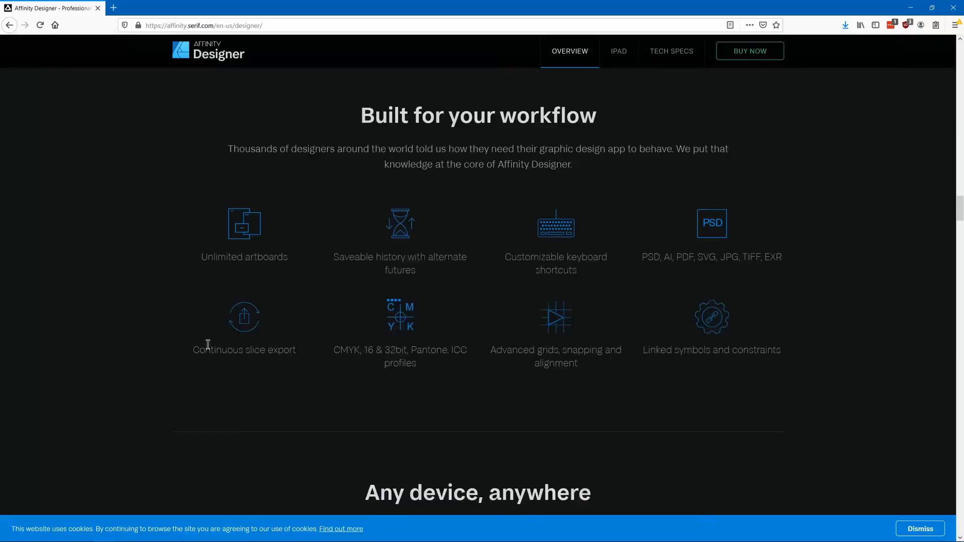
pyautogui.scroll(-3)
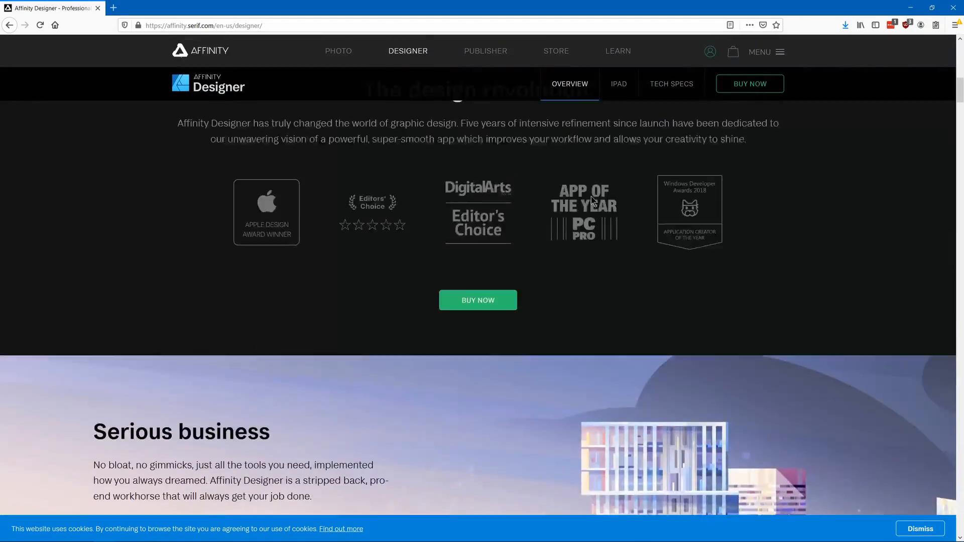
pyautogui.click(619, 84)
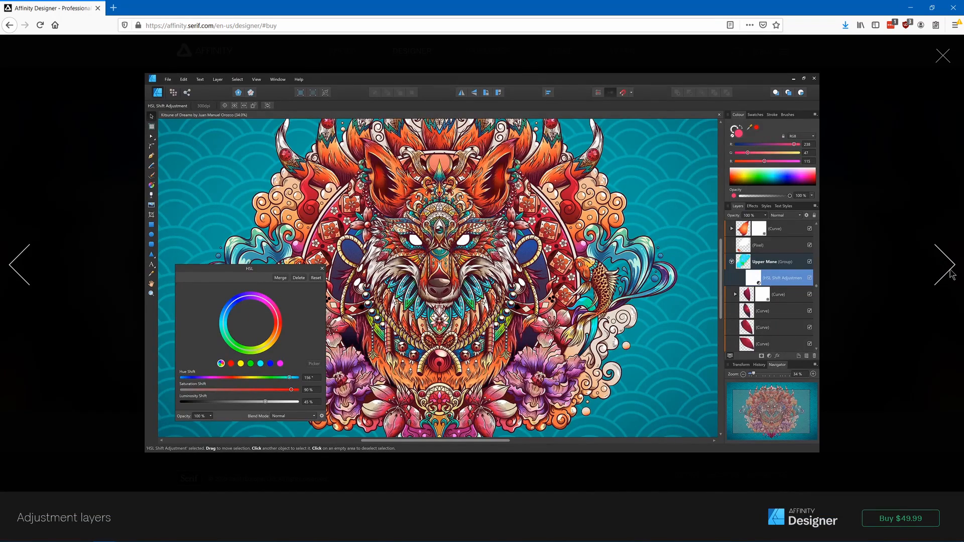
# Step: Step through the gallery slides to the isometric grids and planes example
pyautogui.click(949, 264)
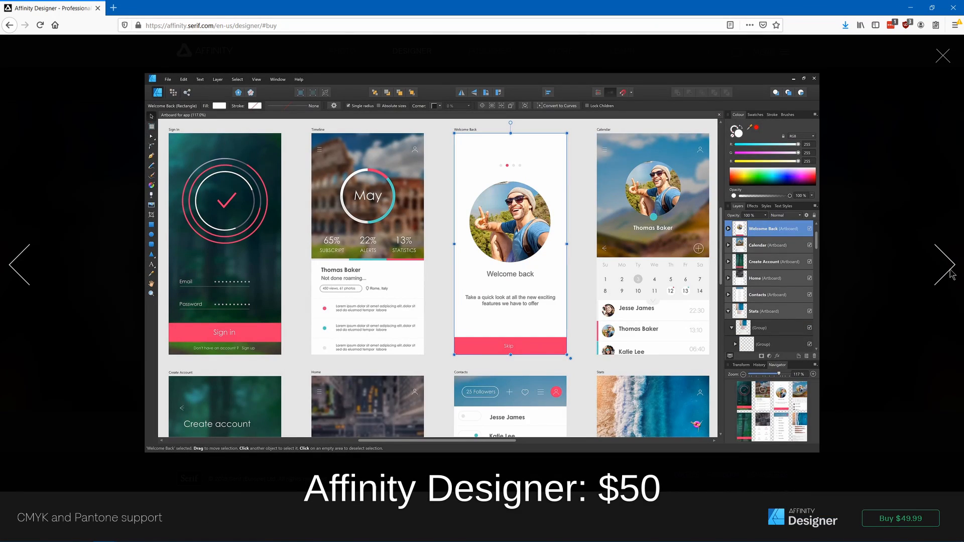
pyautogui.click(949, 266)
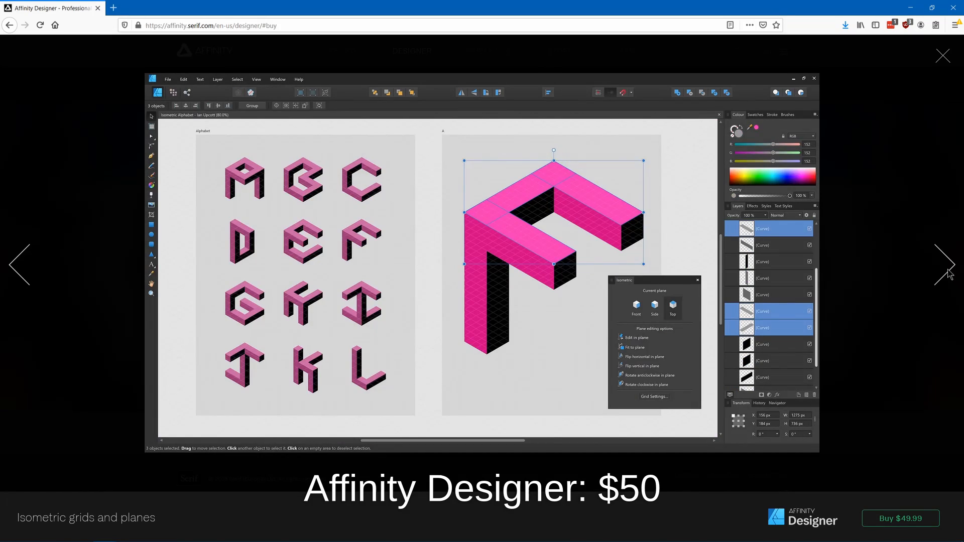
pyautogui.click(946, 264)
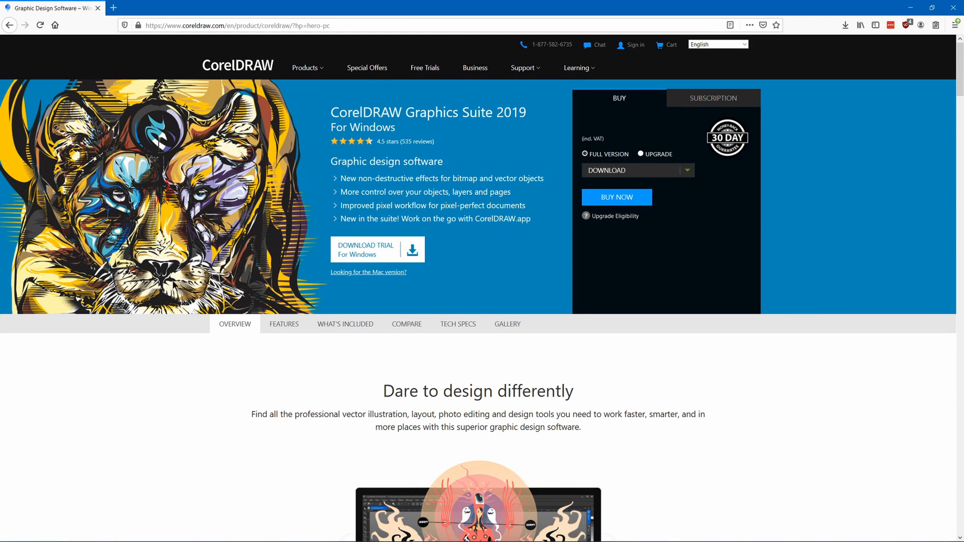
# Step: Scroll the CorelDRAW Graphics Suite 2019 page down to the Why choose CorelDRAW? section
pyautogui.scroll(-3)
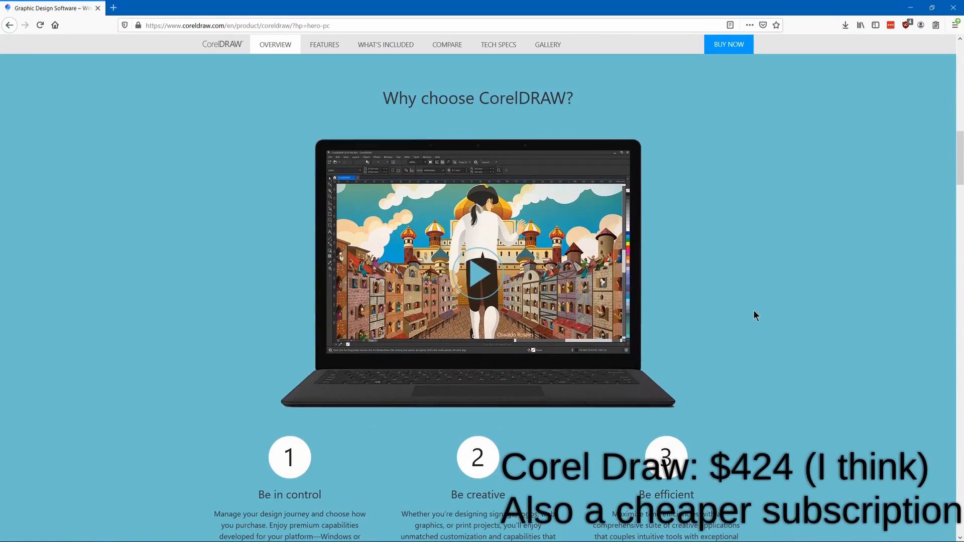
pyautogui.scroll(-3)
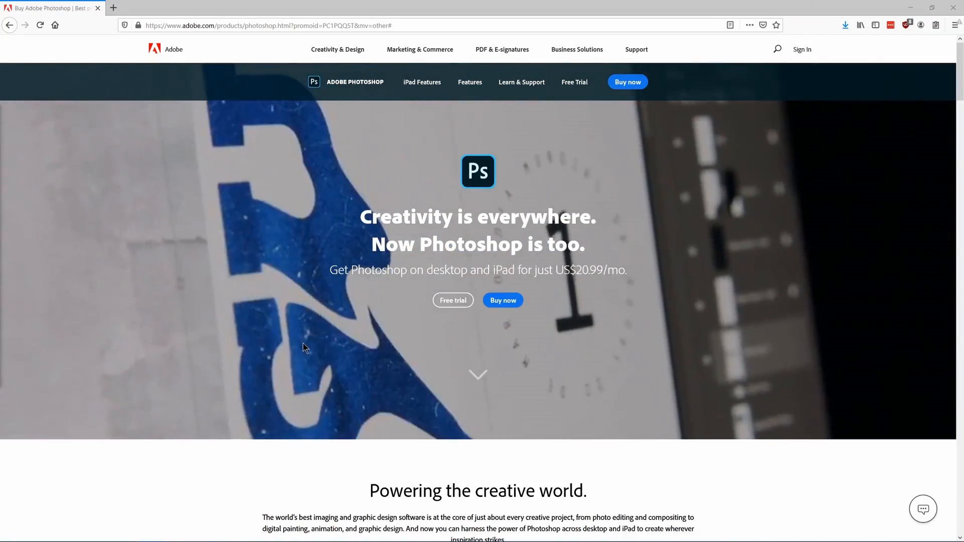
# Step: Scroll the Photoshop page through its everyday photography, design and cross-device sections
pyautogui.scroll(-3)
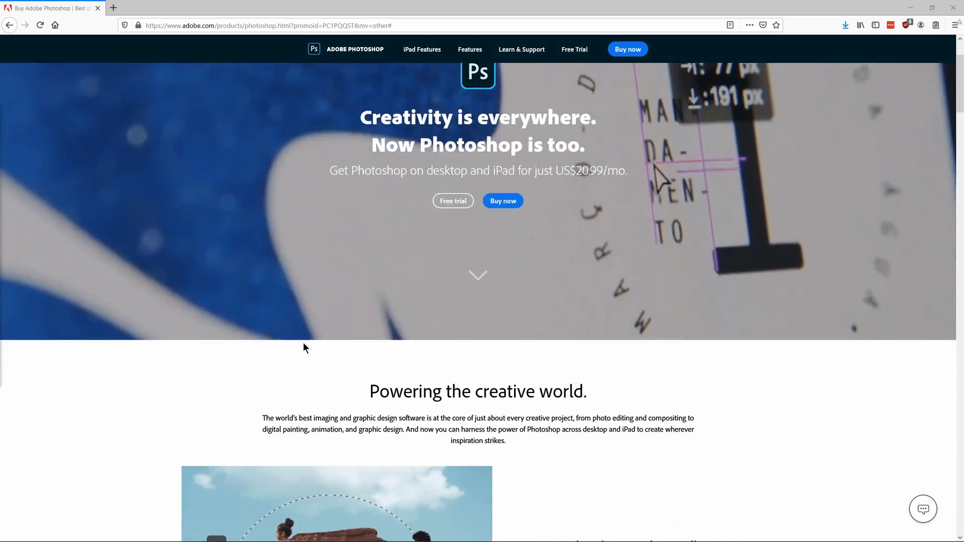
pyautogui.scroll(-3)
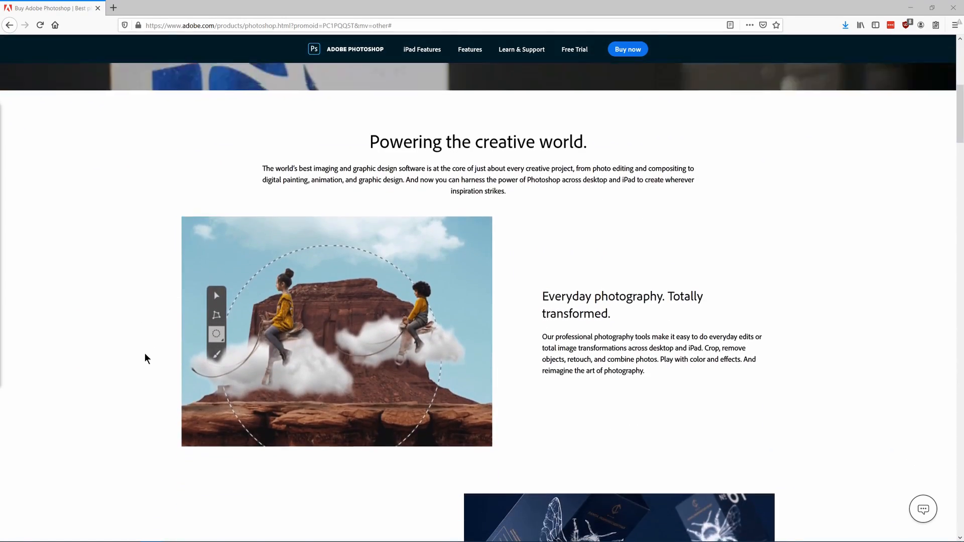
pyautogui.scroll(-3)
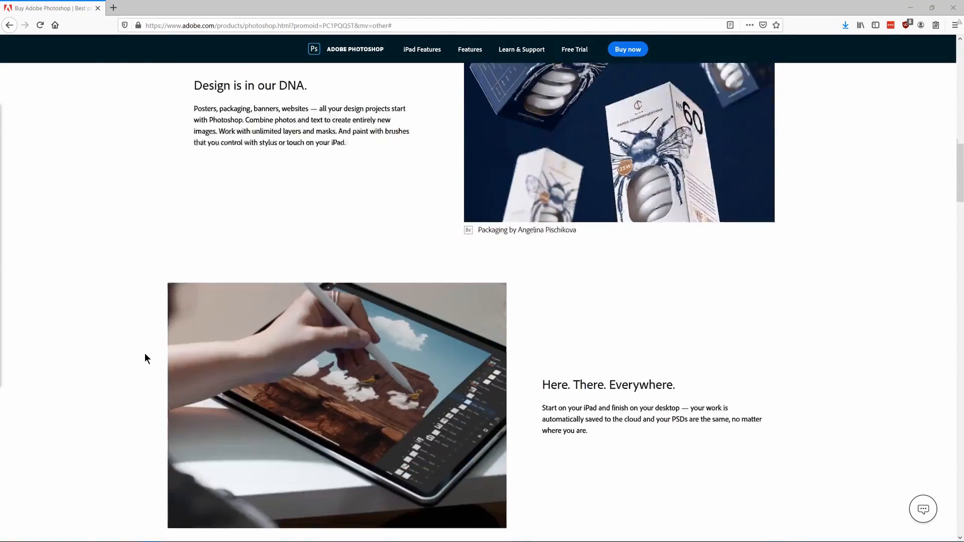
pyautogui.scroll(-3)
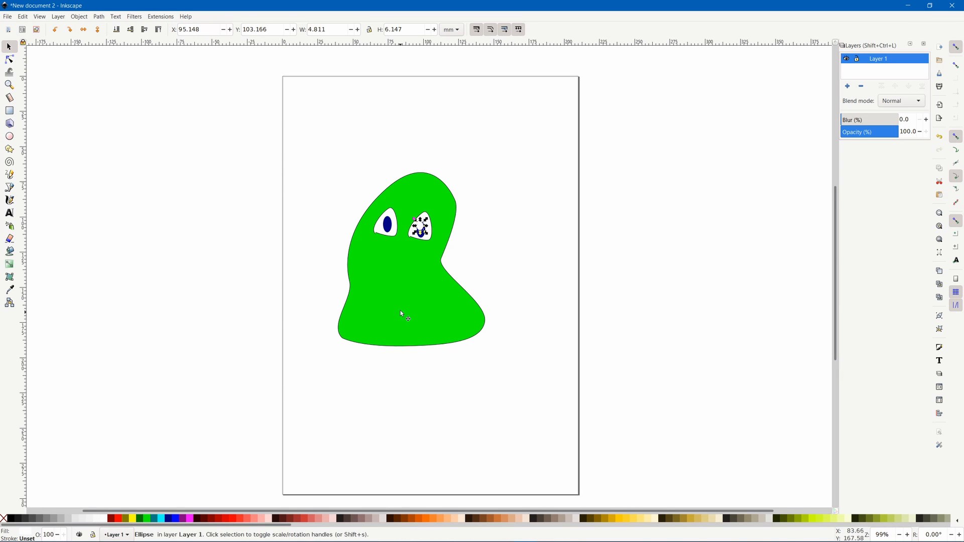
# Step: Draw the pink smiling mouth and raised arm with the Pencil tool and give body and arm green gradient fills
pyautogui.click(9, 186)
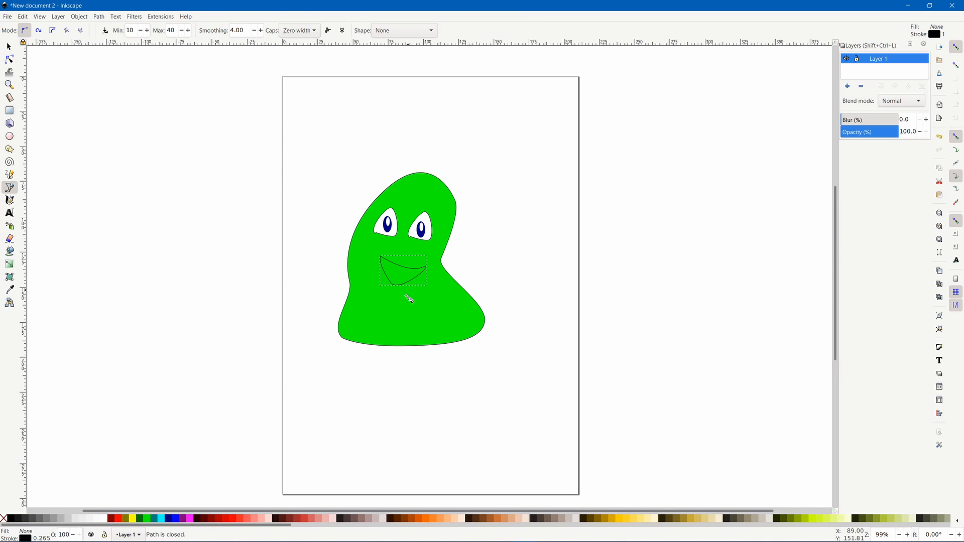
pyautogui.click(78, 17)
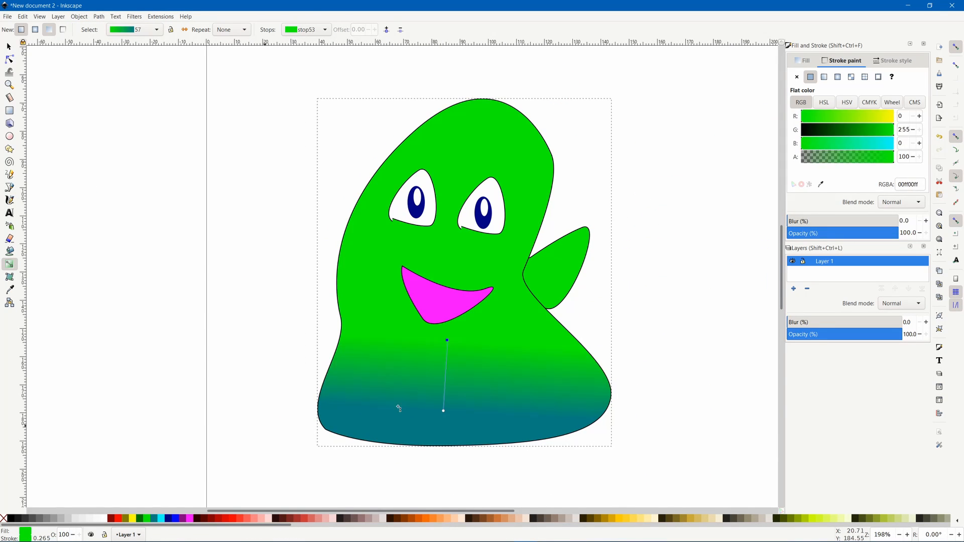
pyautogui.click(544, 262)
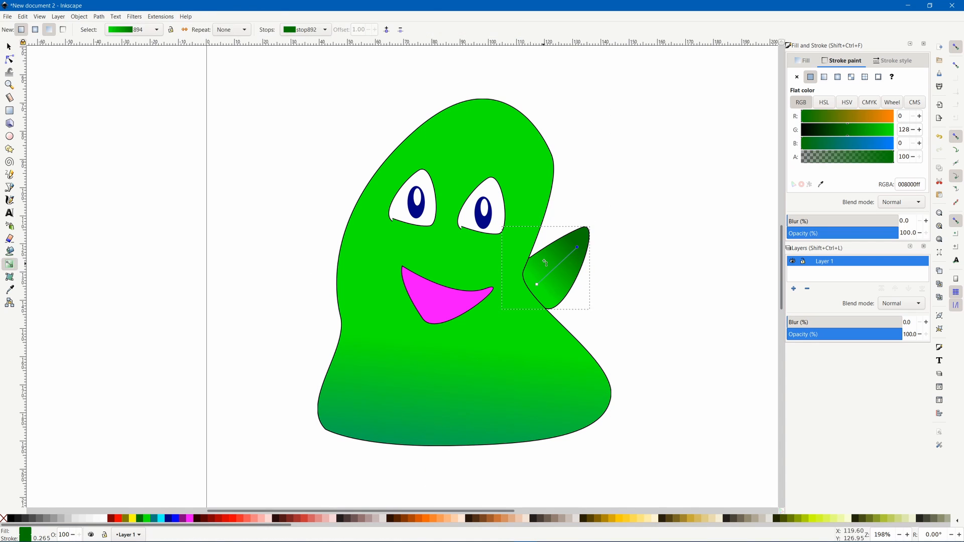